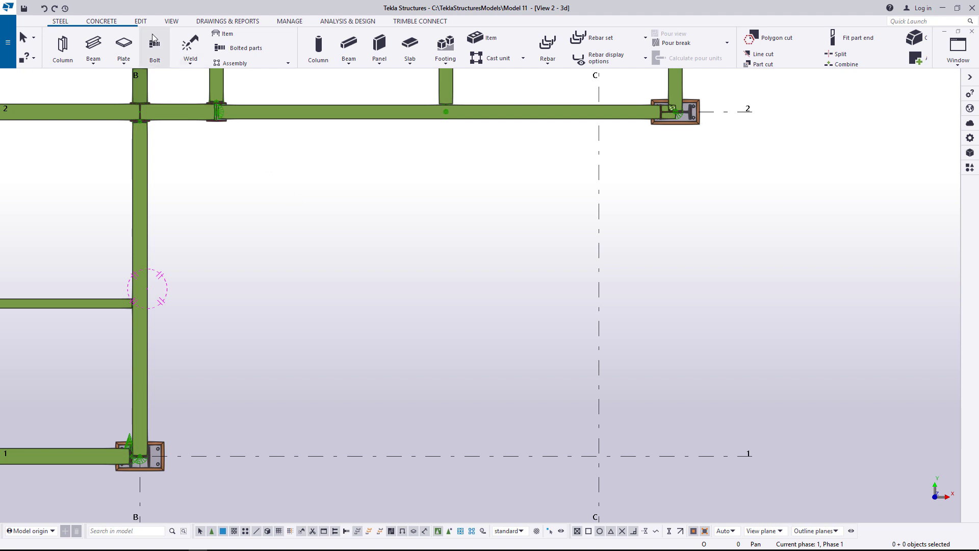
- Draw a 3000 by 2250 rectangular construction plane left of grid C on grid line 1
click(141, 21)
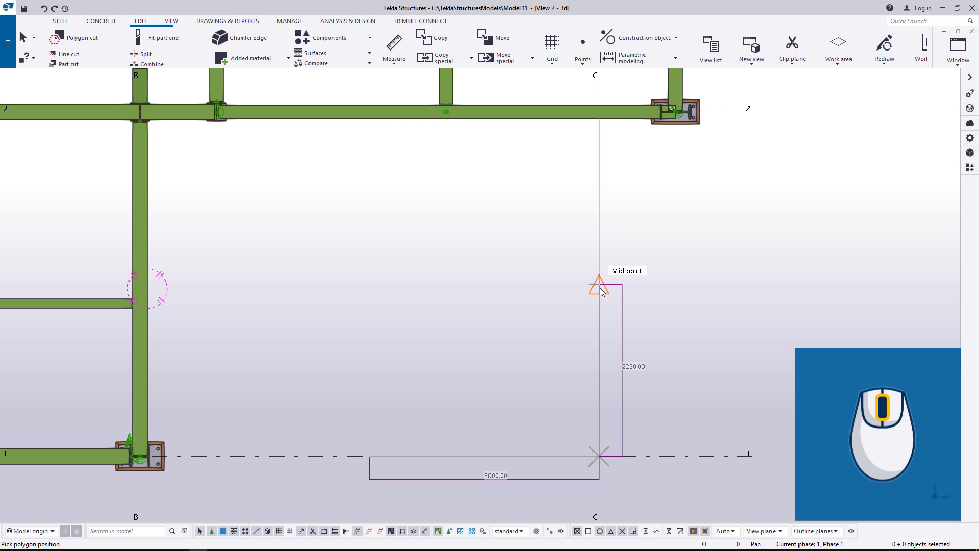
click(599, 286)
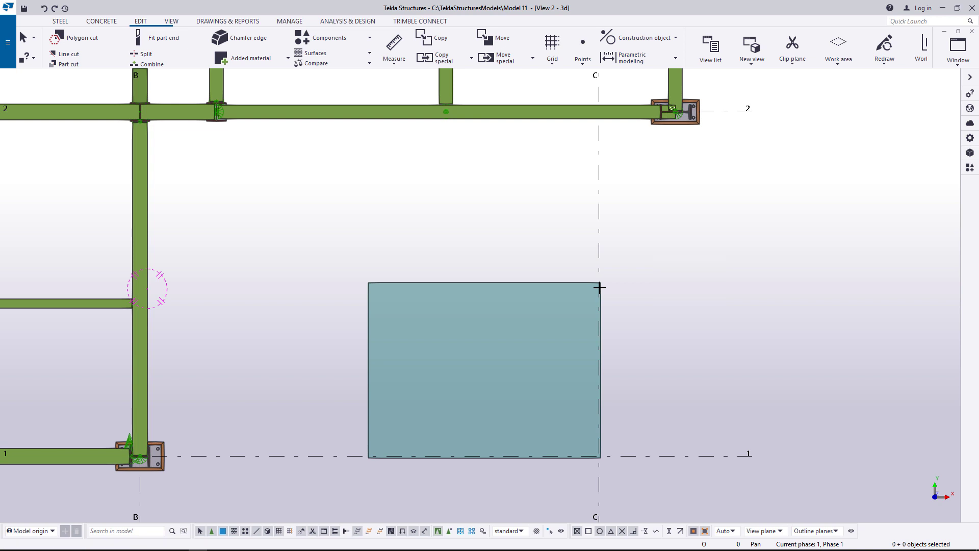
mouse_move(559, 244)
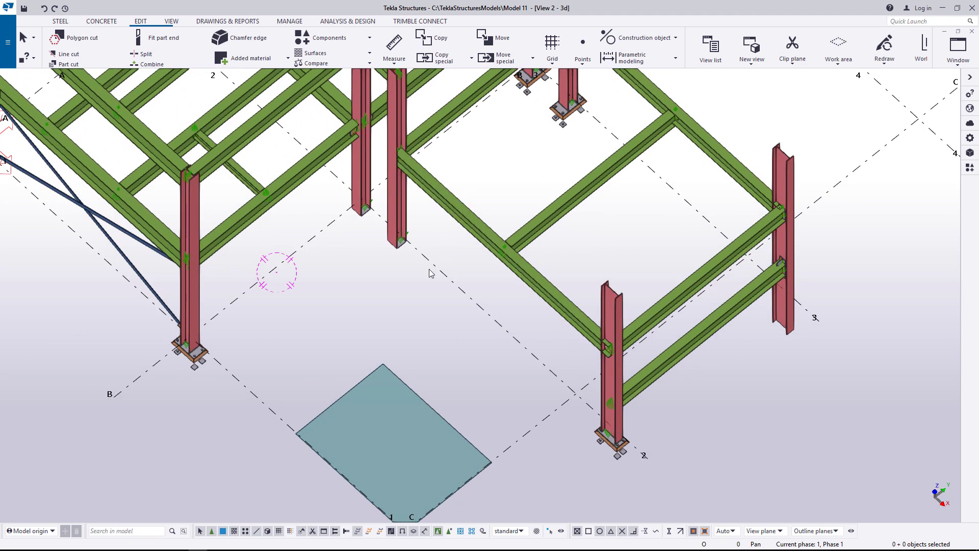
mouse_move(409, 390)
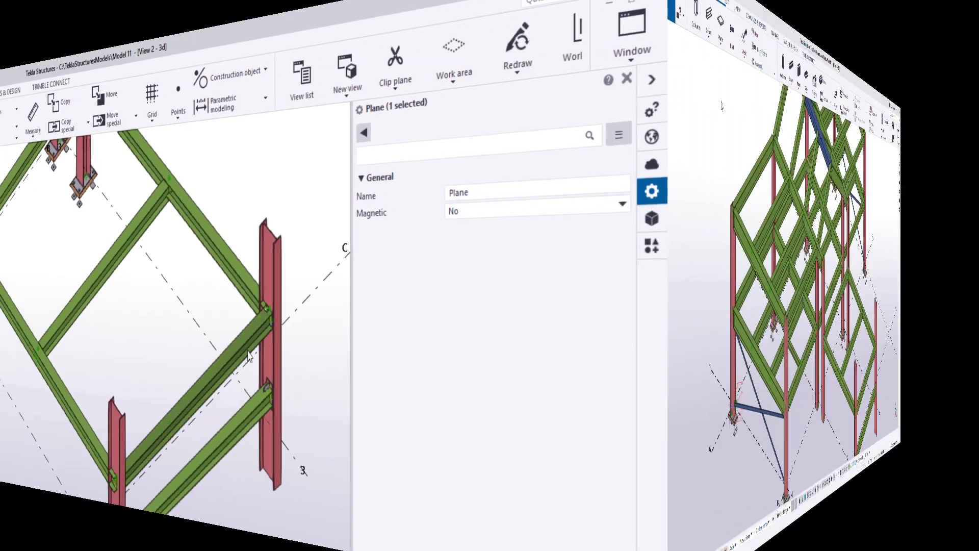
- Switch to View 1 - 3d showing the whole steel frame
click(624, 81)
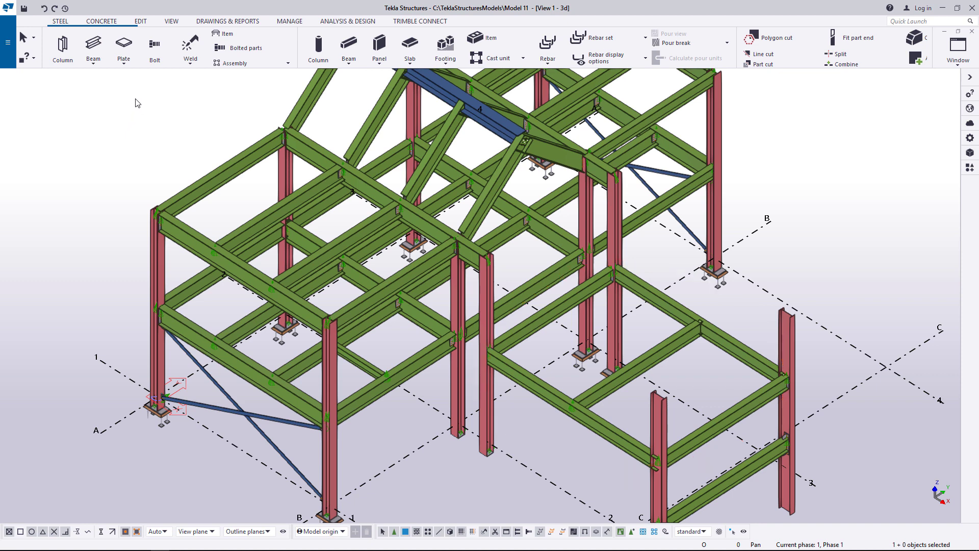
- Make the PLAN +3.000 view visible from the view list and show it in plan projection with Ctrl+P
click(171, 21)
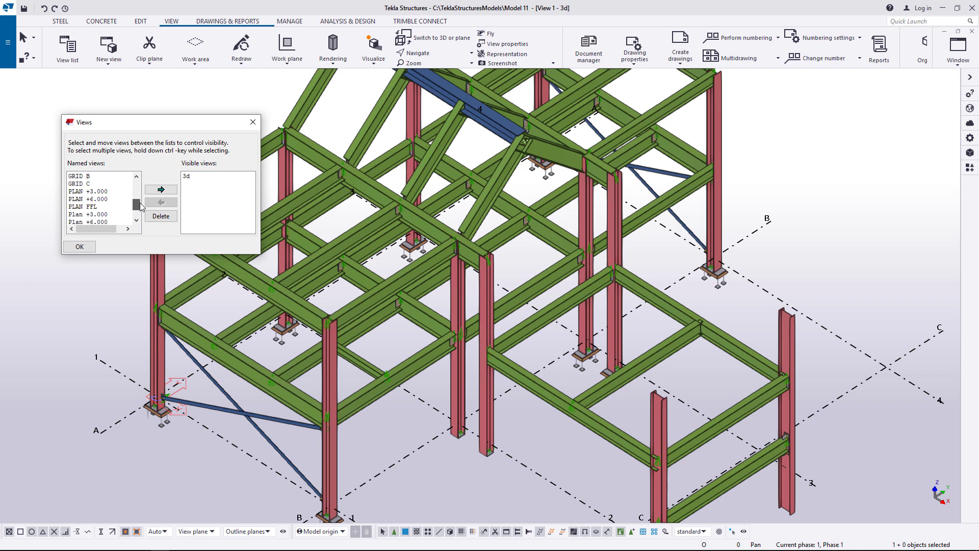
click(90, 190)
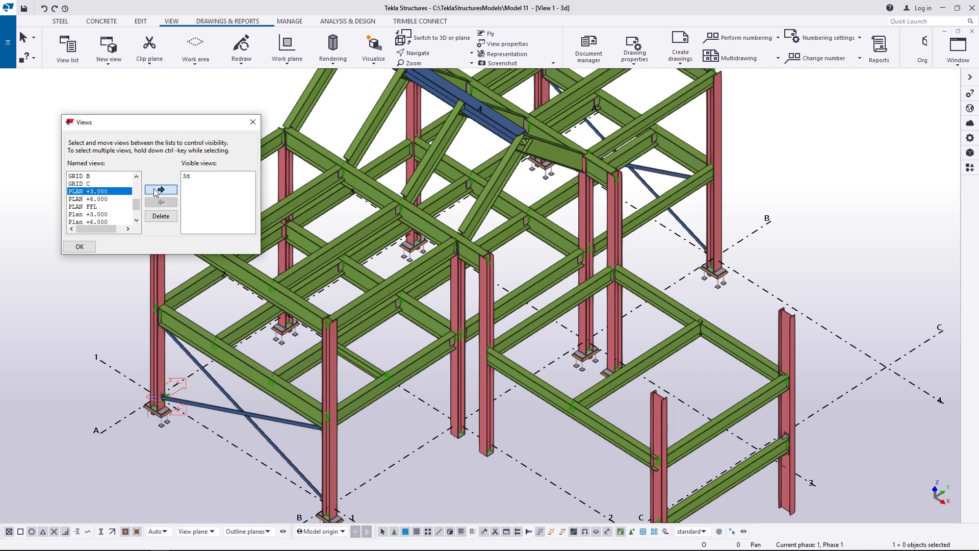
click(79, 245)
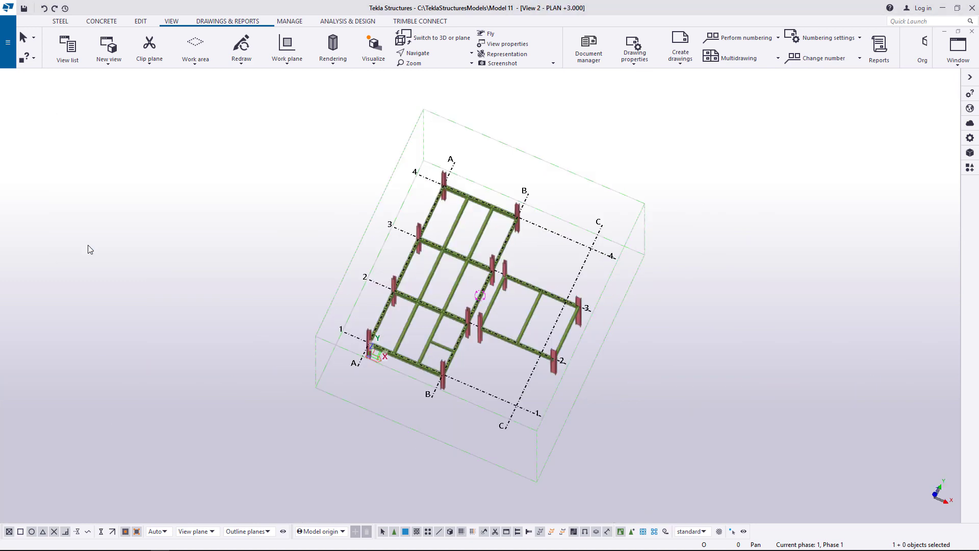
key(Ctrl+P)
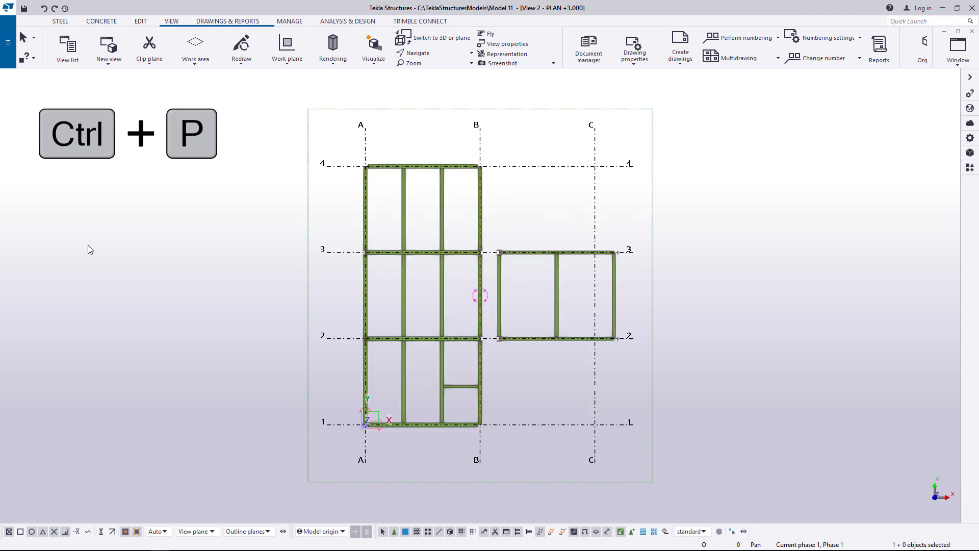
click(139, 20)
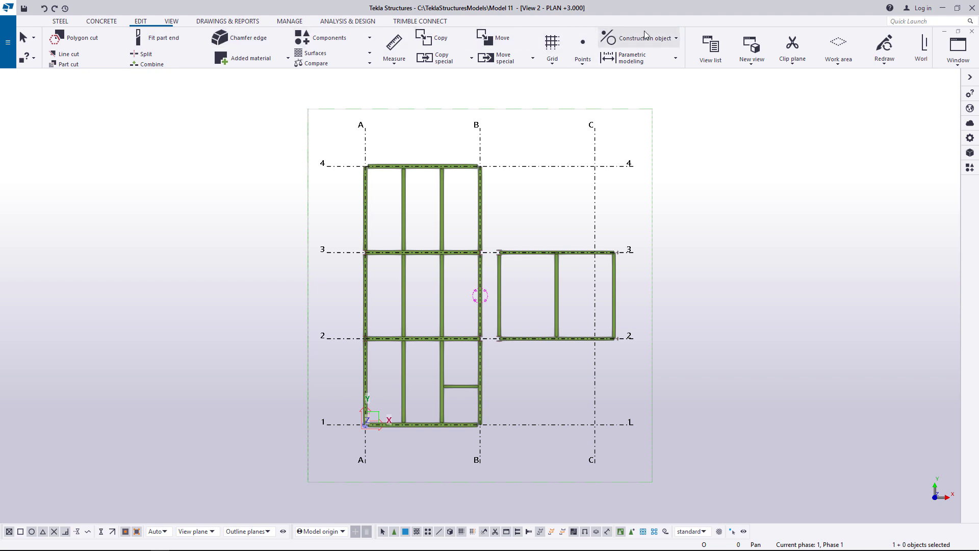
- Create a construction plane snapped to the beams of the B–C, 2–3 bay at level +3.000
click(637, 38)
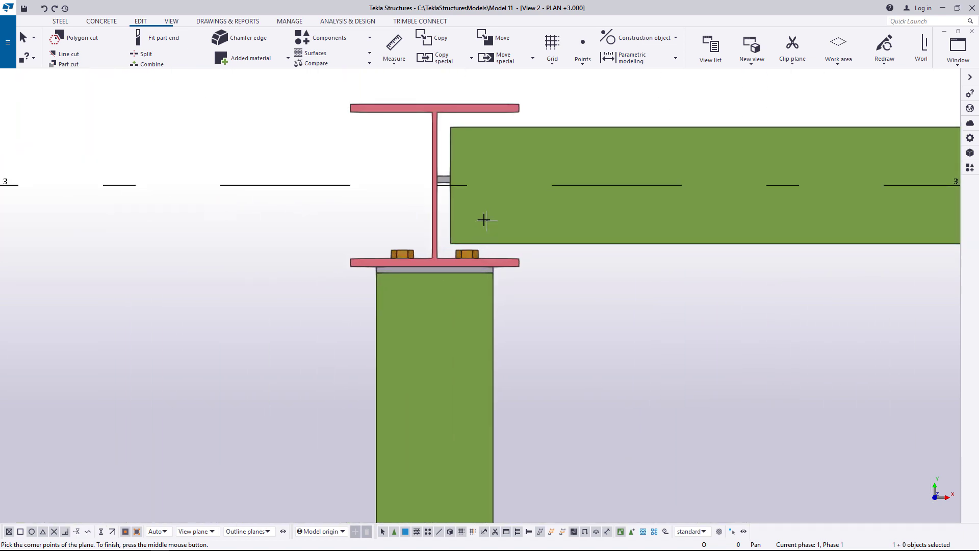
mouse_move(435, 188)
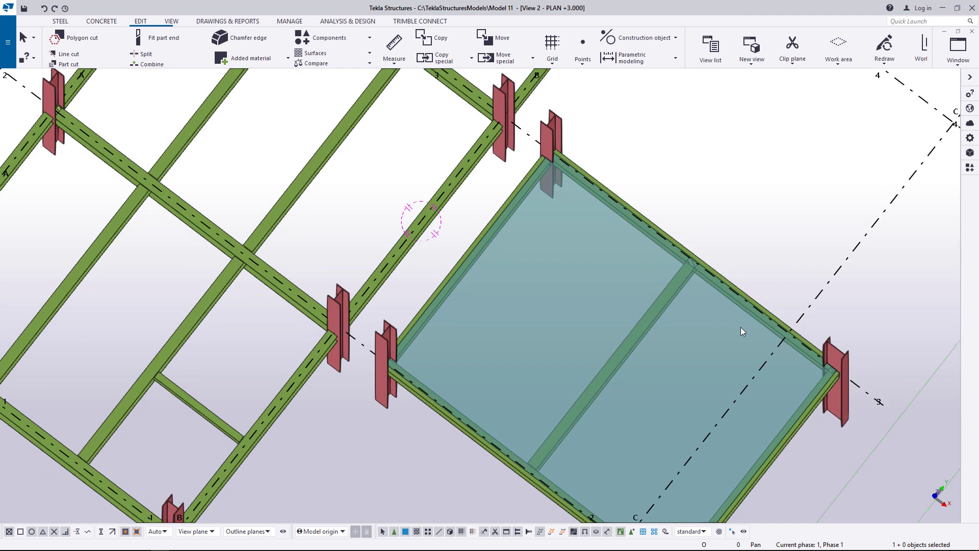
mouse_move(931, 107)
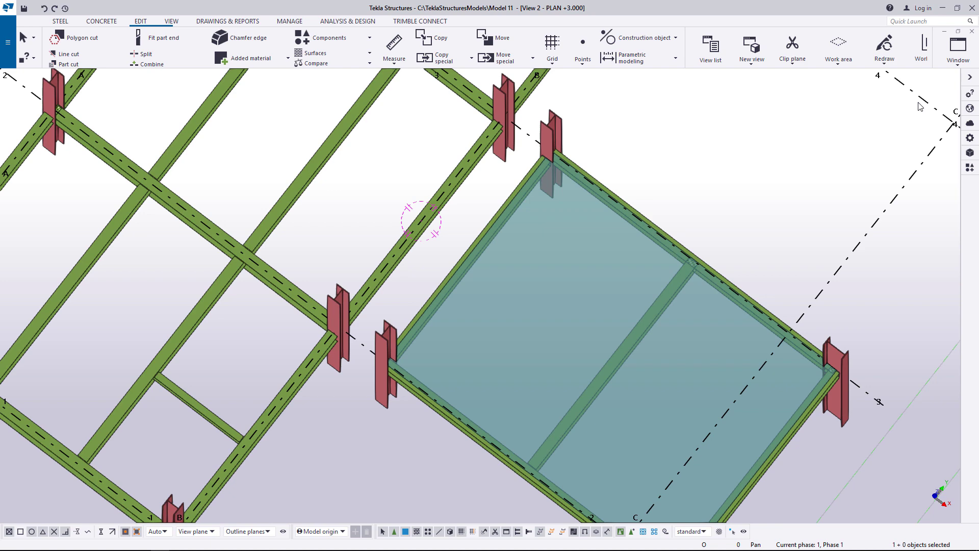
click(958, 43)
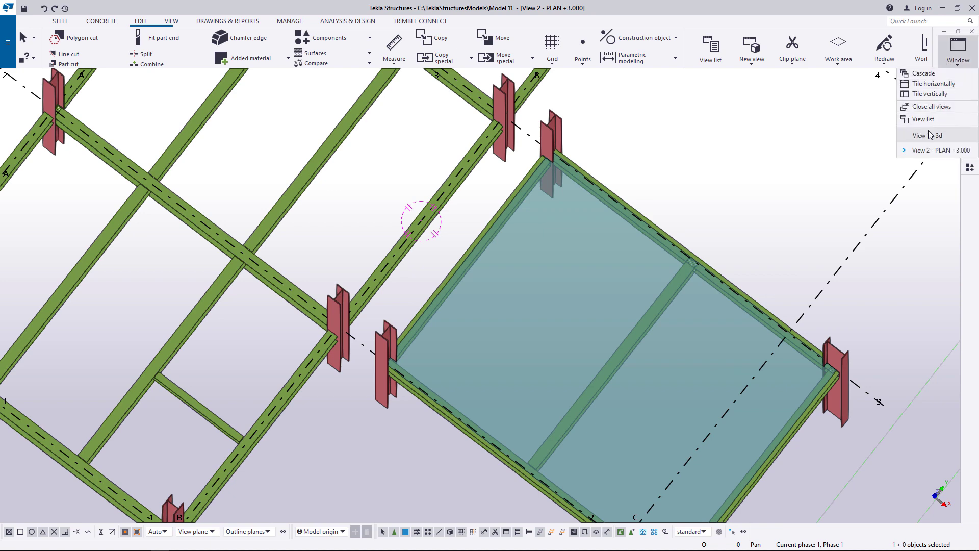
- In View 1 - 3d, set the bay plane's Magnetic property to Yes and apply it with Modify
click(936, 135)
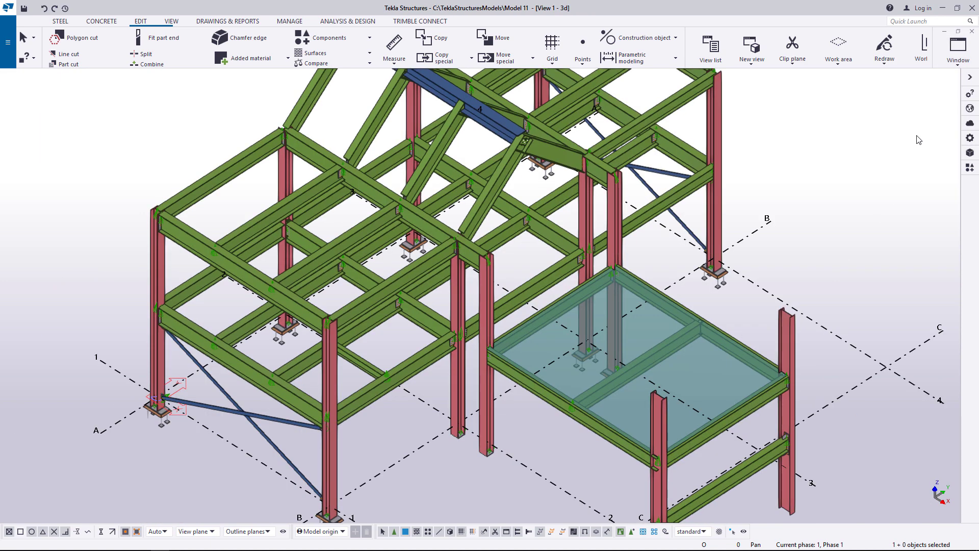
mouse_move(525, 374)
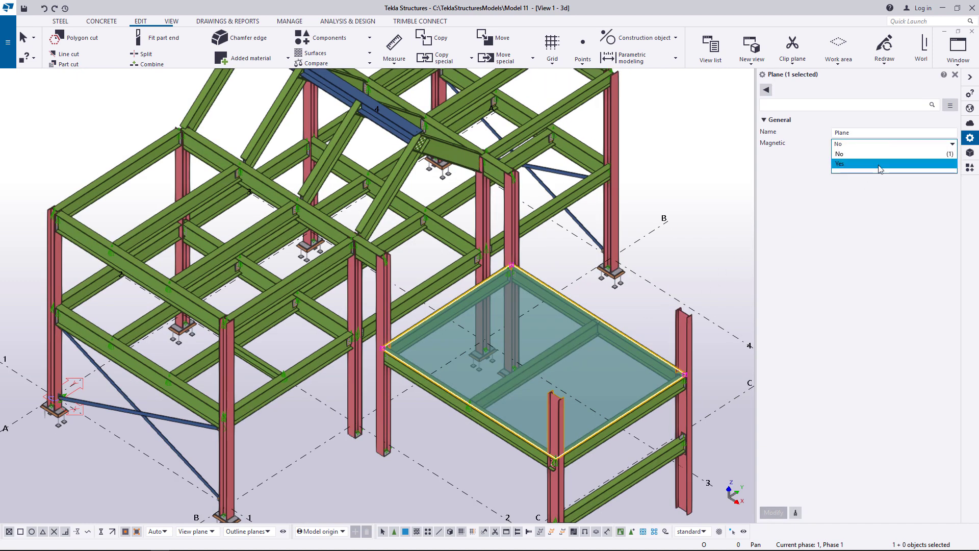
click(864, 163)
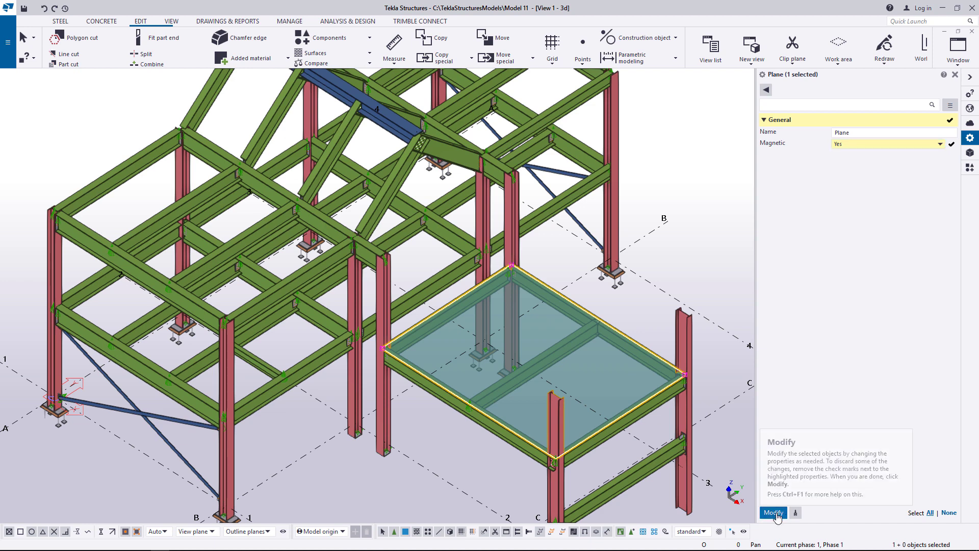
click(773, 512)
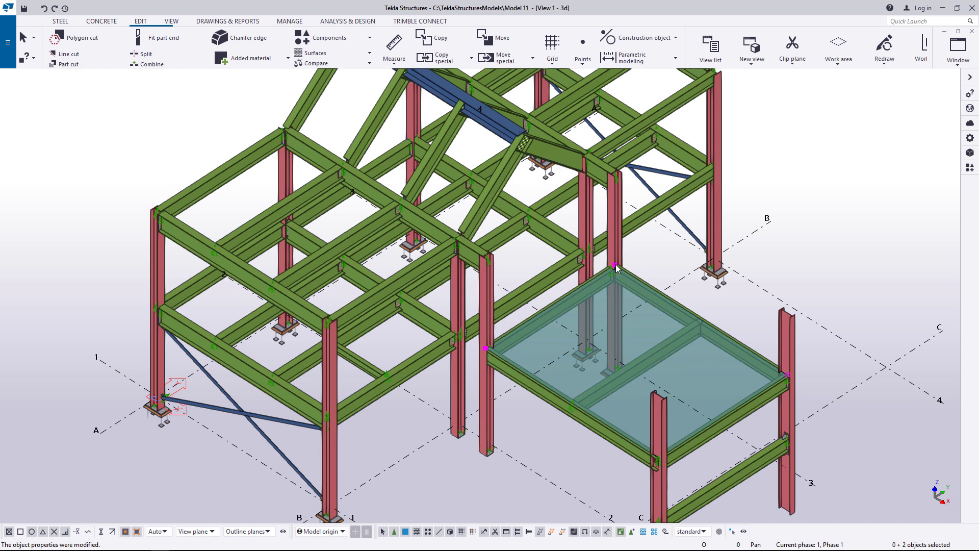
- Move the plane's edge handles up dZ 3000 with Move special > Linear, sloping the attached beams
right_click(614, 267)
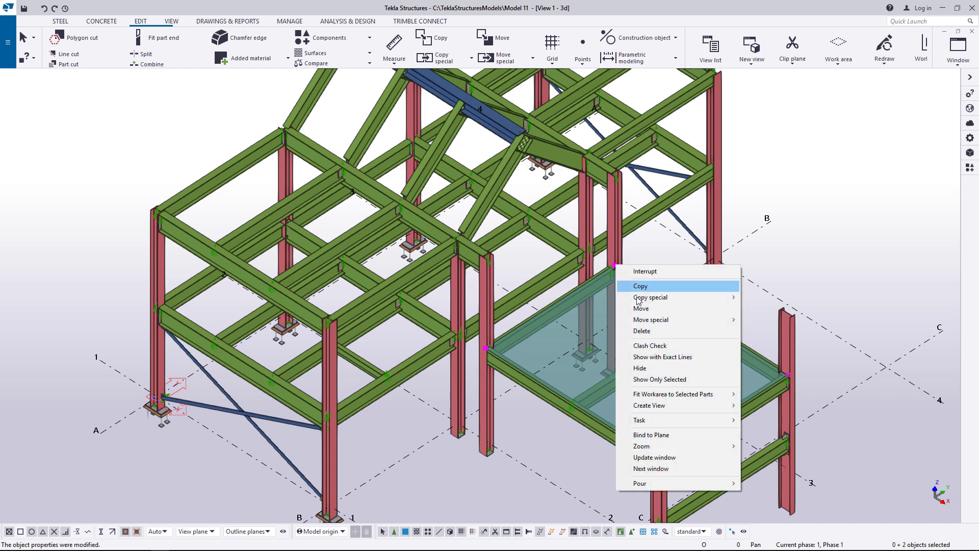
mouse_move(651, 319)
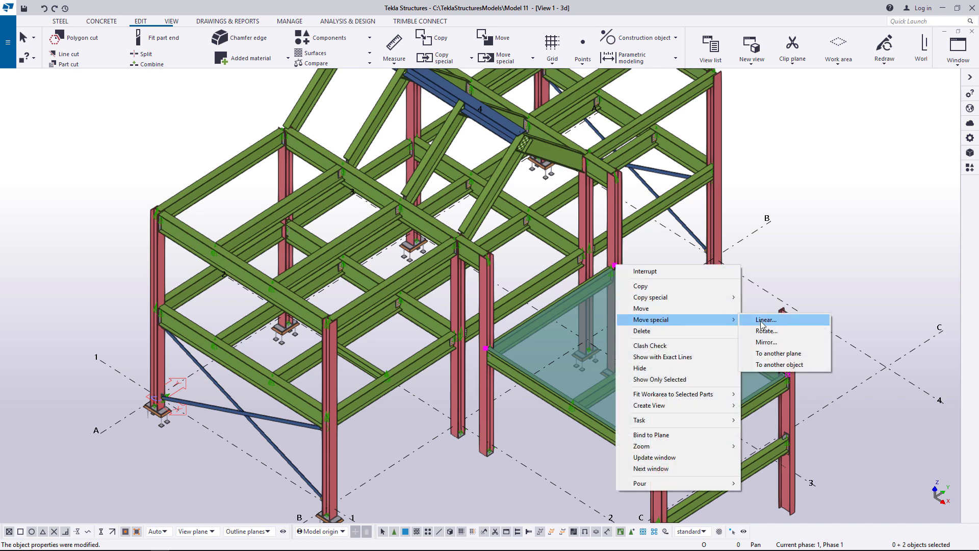
click(765, 319)
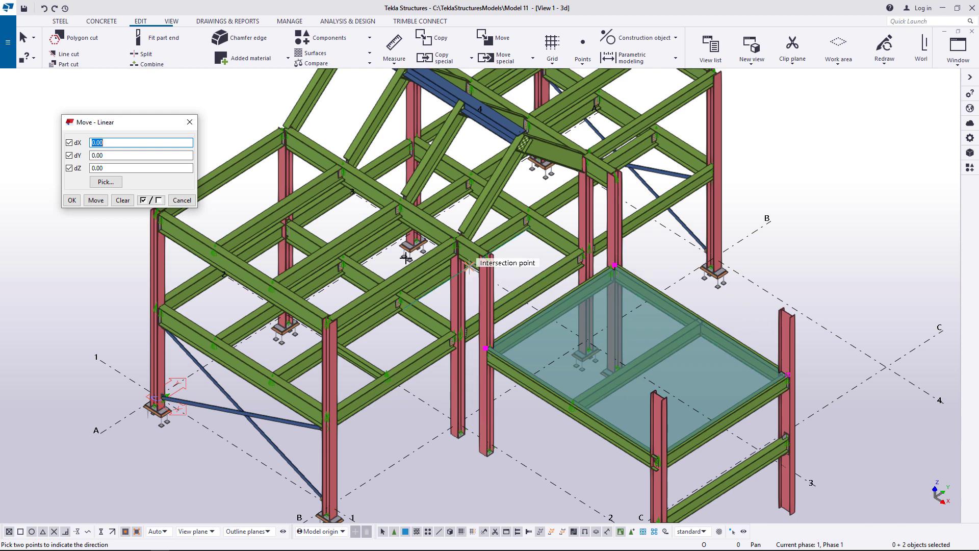
click(141, 167)
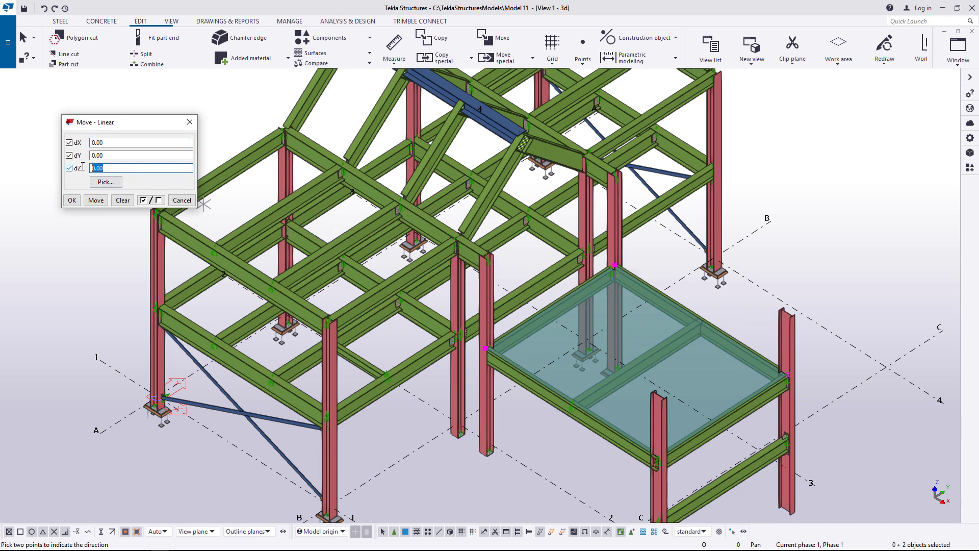
text(3000)
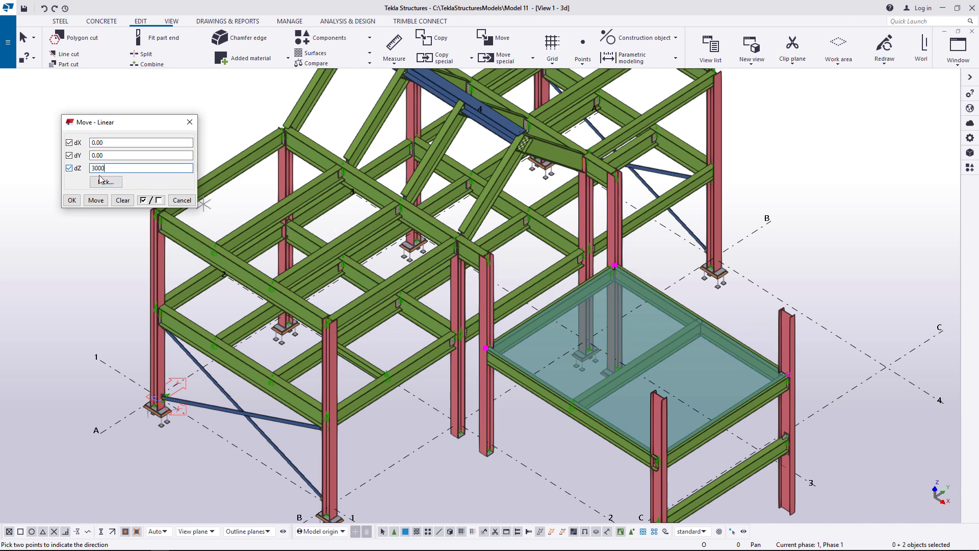
click(96, 200)
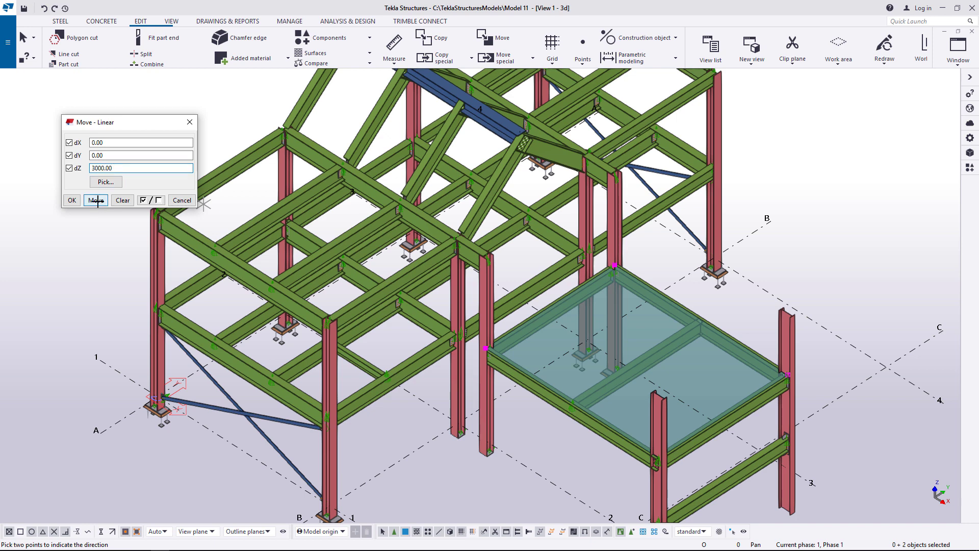
click(96, 200)
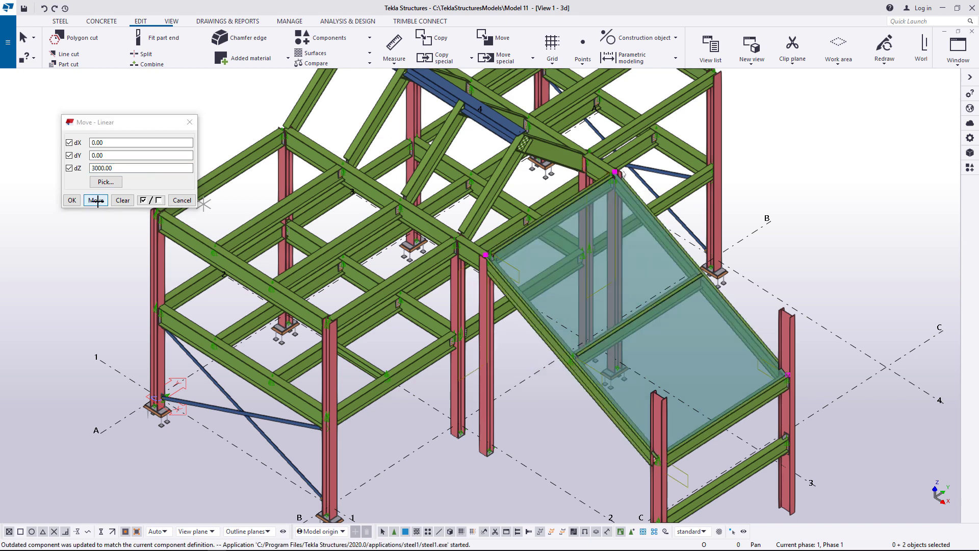
click(96, 200)
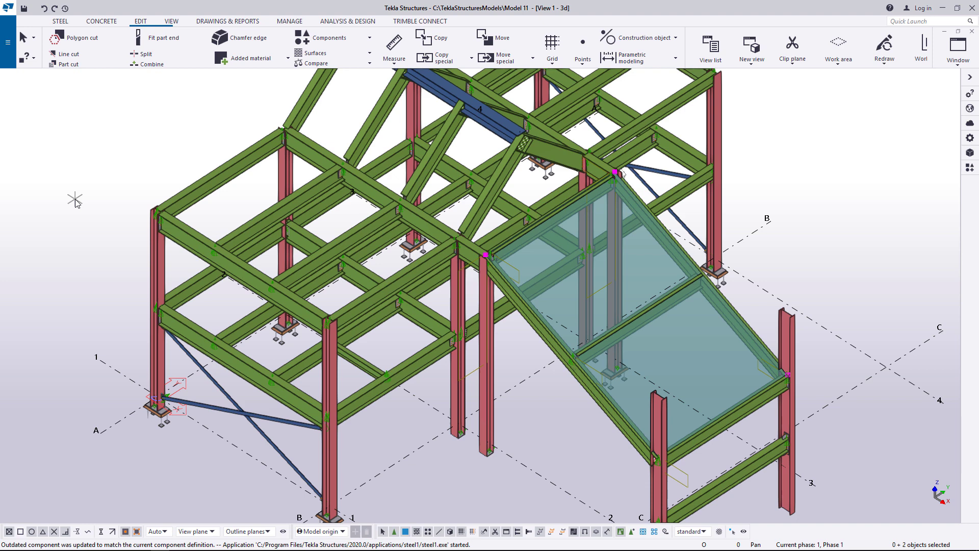